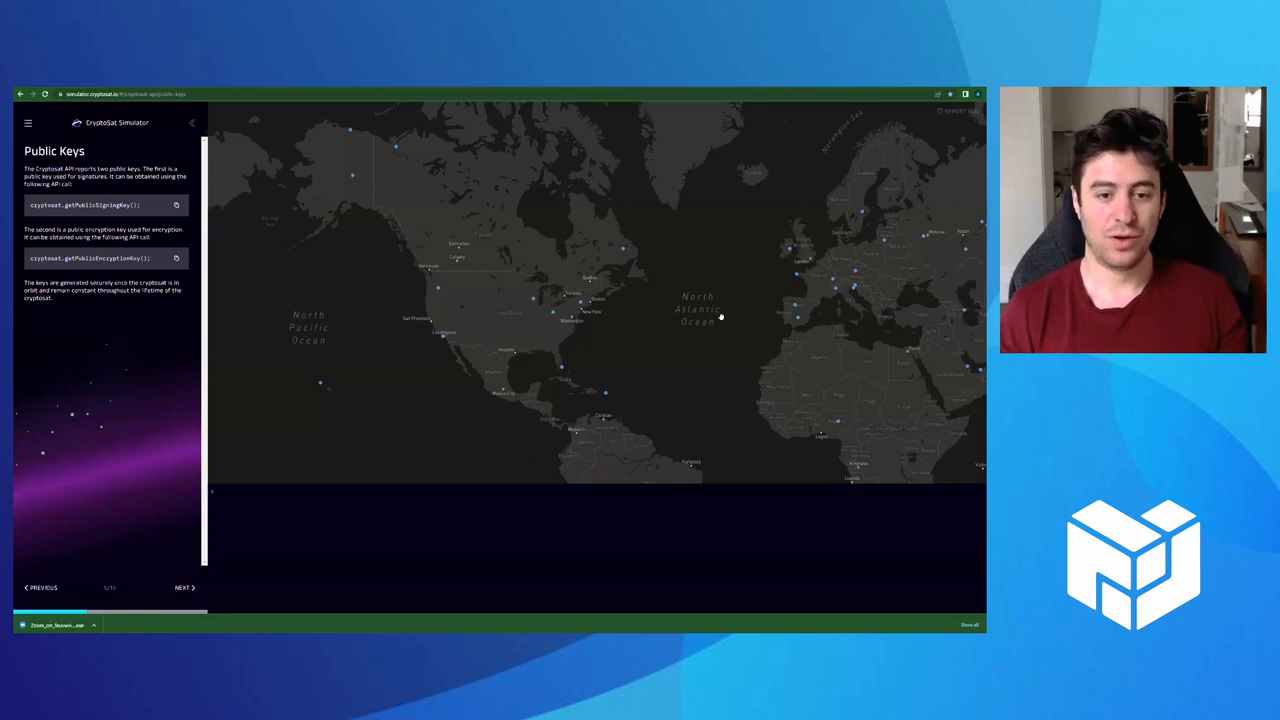
mouse_move(724, 414)
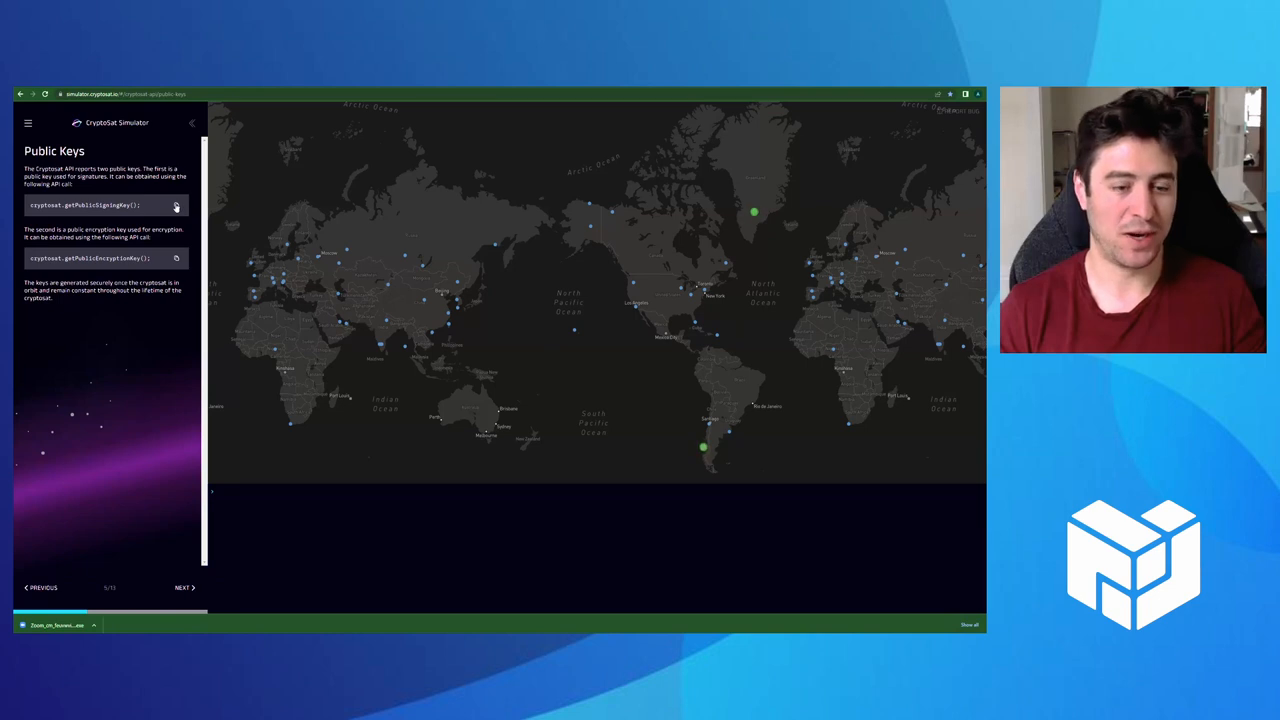
Run the getPublicSigningKey call in the console to return the public signing key bytes
left_click(176, 204)
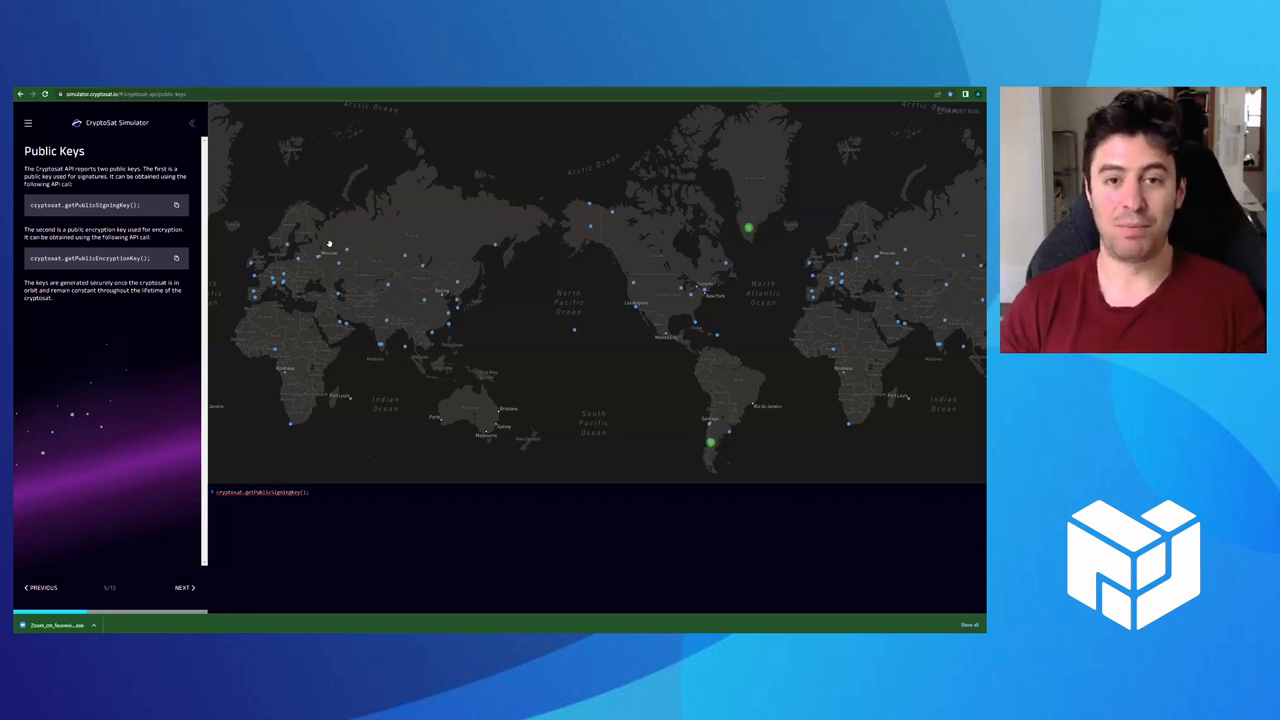
key("Return")
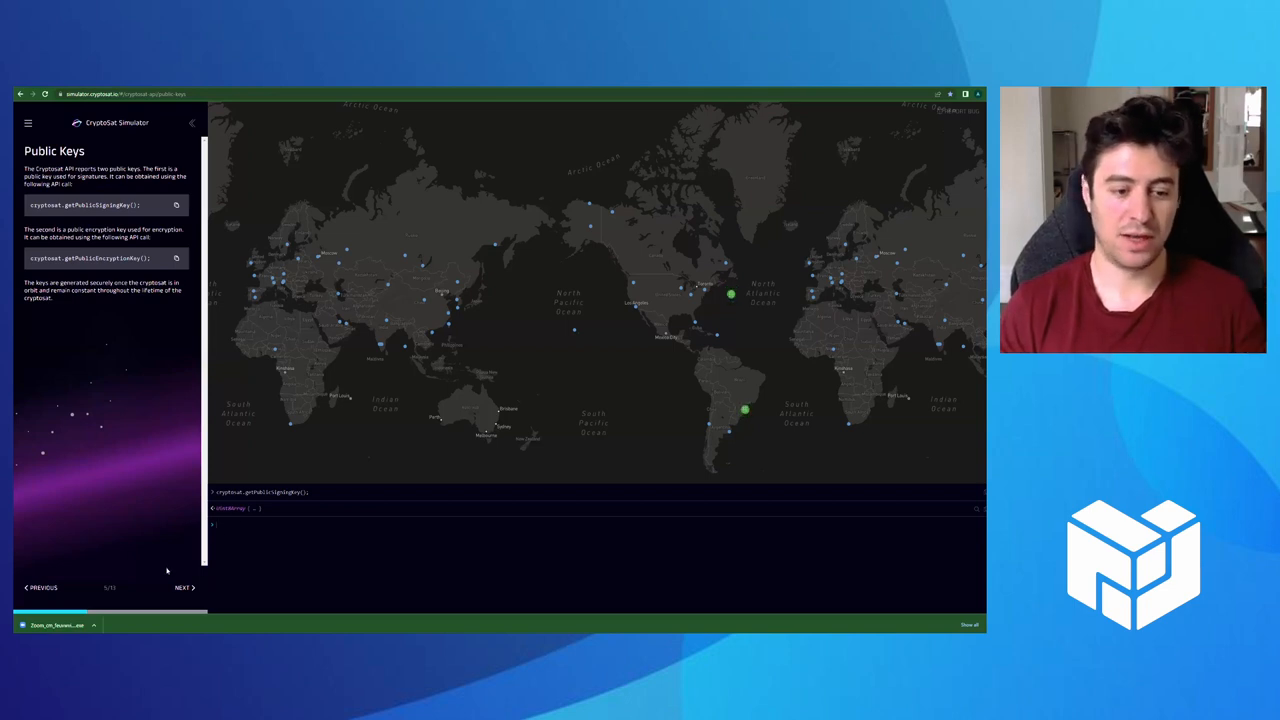
Advance to the Timestamp page and run the getTimestamp snippet with its signature check
left_click(184, 588)
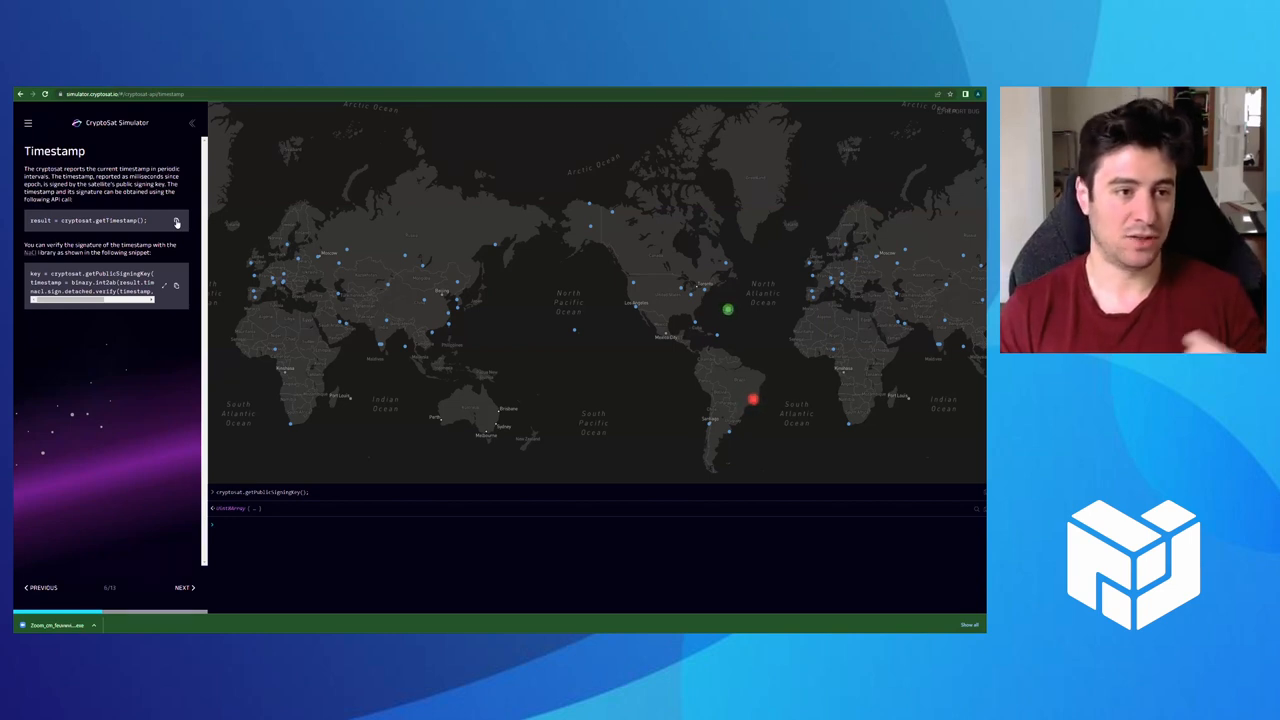
left_click(176, 220)
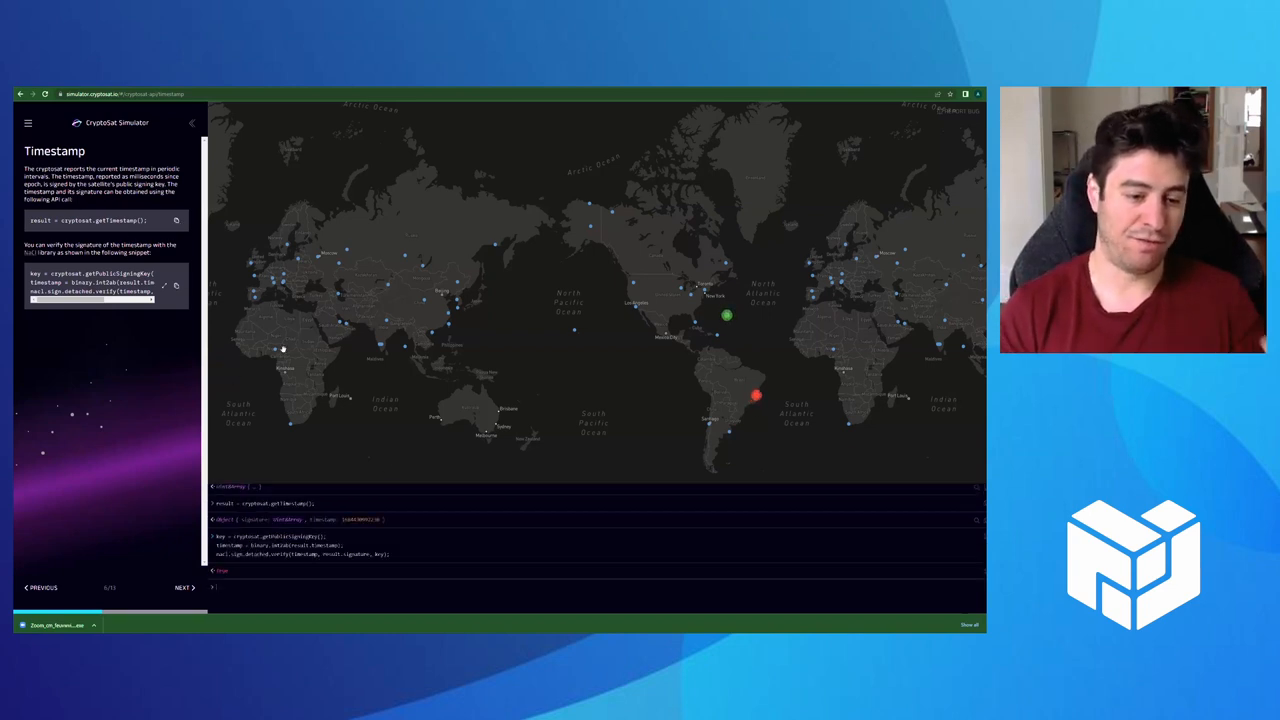
mouse_move(304, 466)
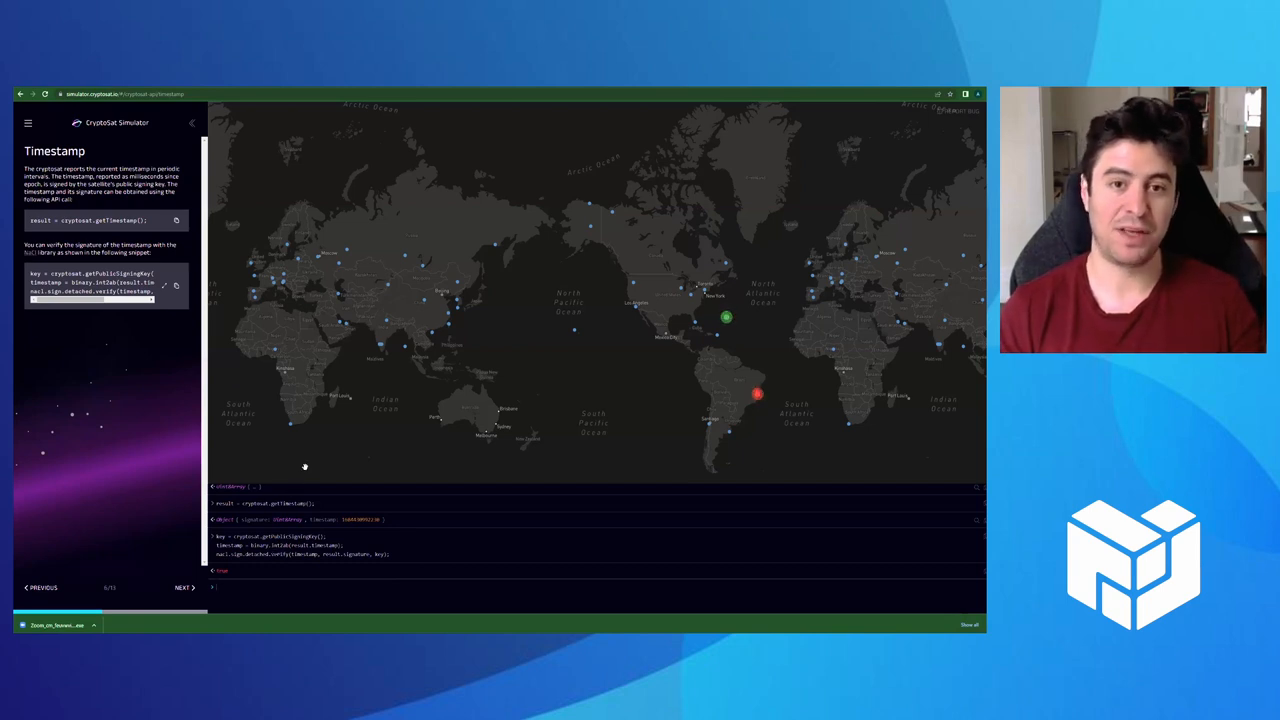
mouse_move(316, 452)
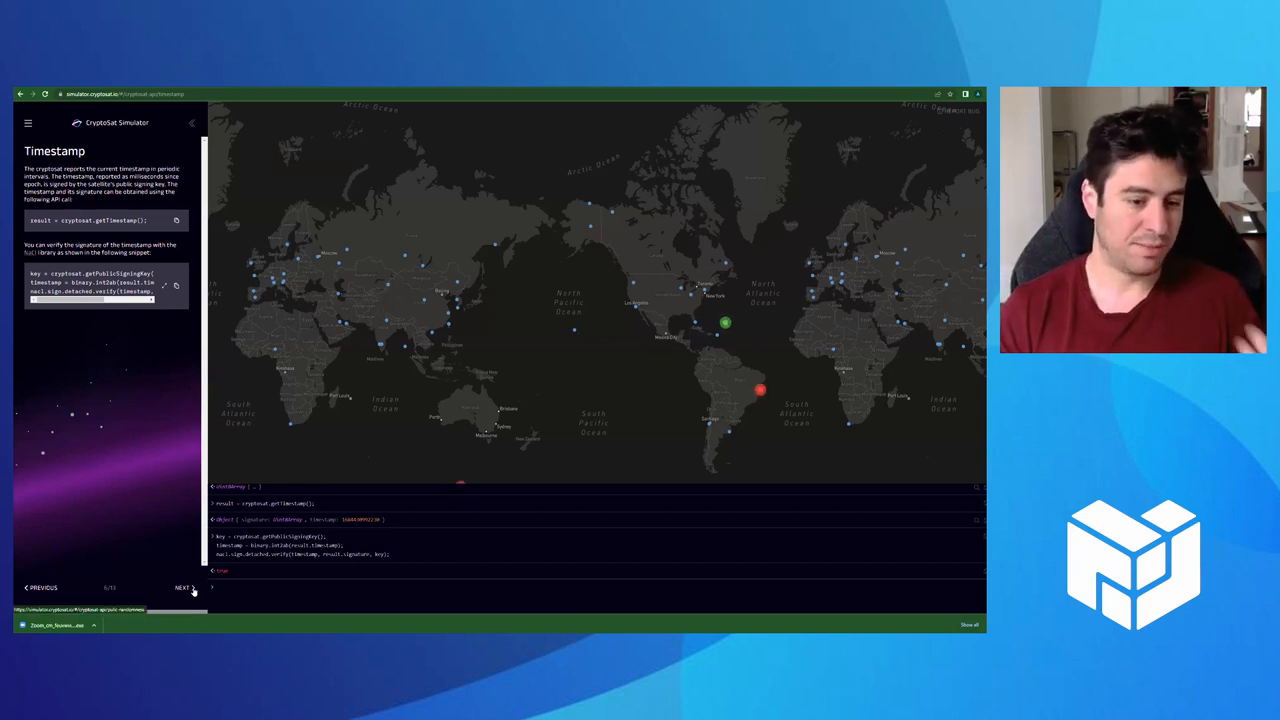
Advance to the Public Randomness page showing the getPublicRandom call and its output
left_click(184, 588)
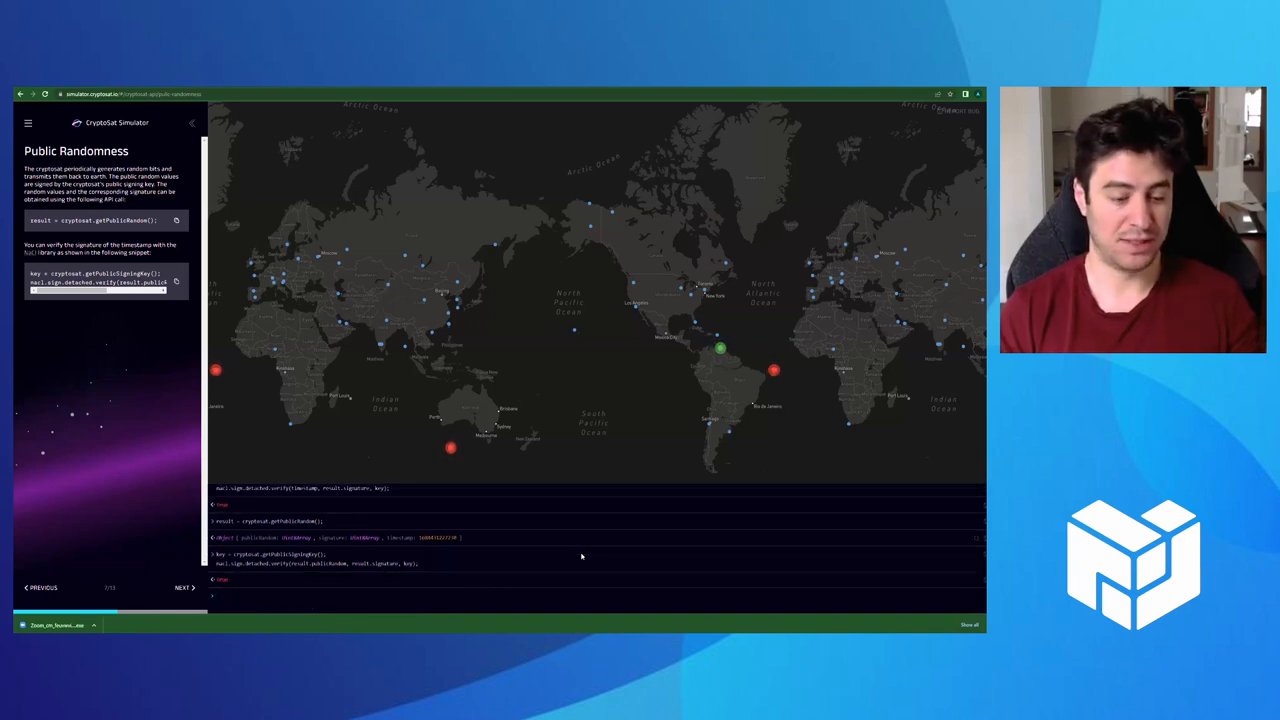
Advance to the Private Randomness page describing requests encrypted to a user key
left_click(184, 588)
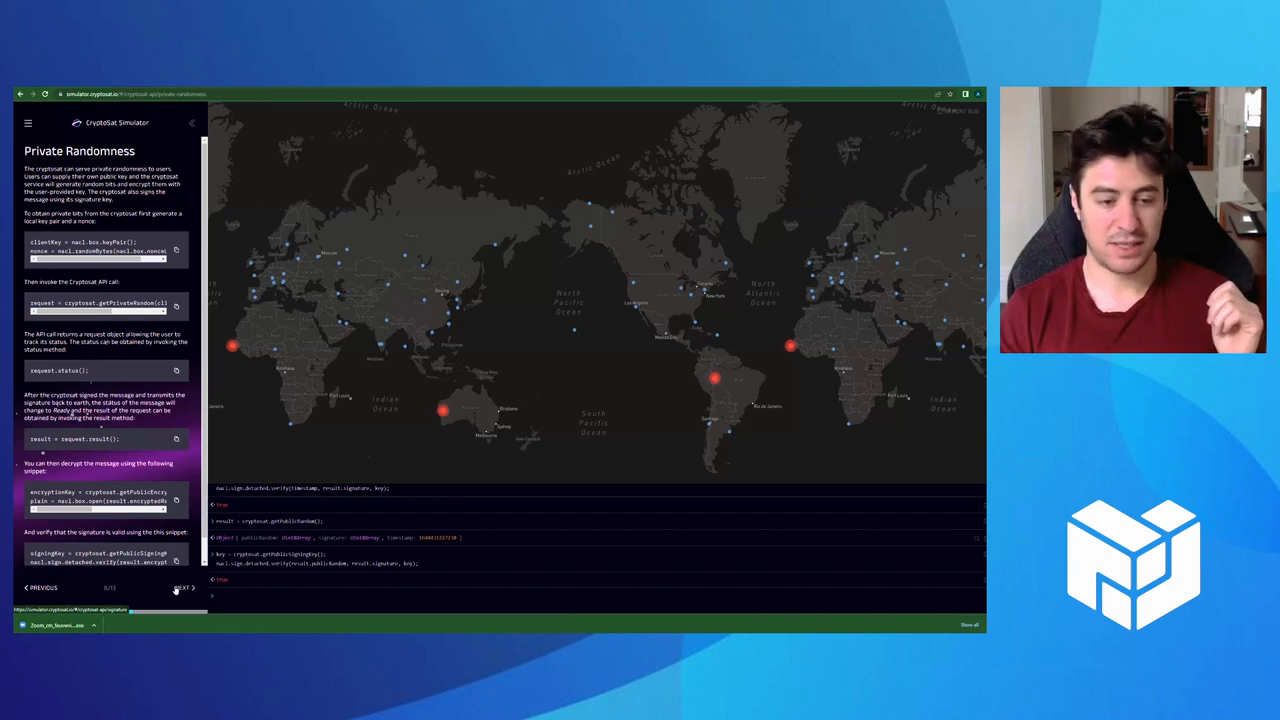
Advance through the Signature and Next Online pages to reach Delay encryption
left_click(184, 588)
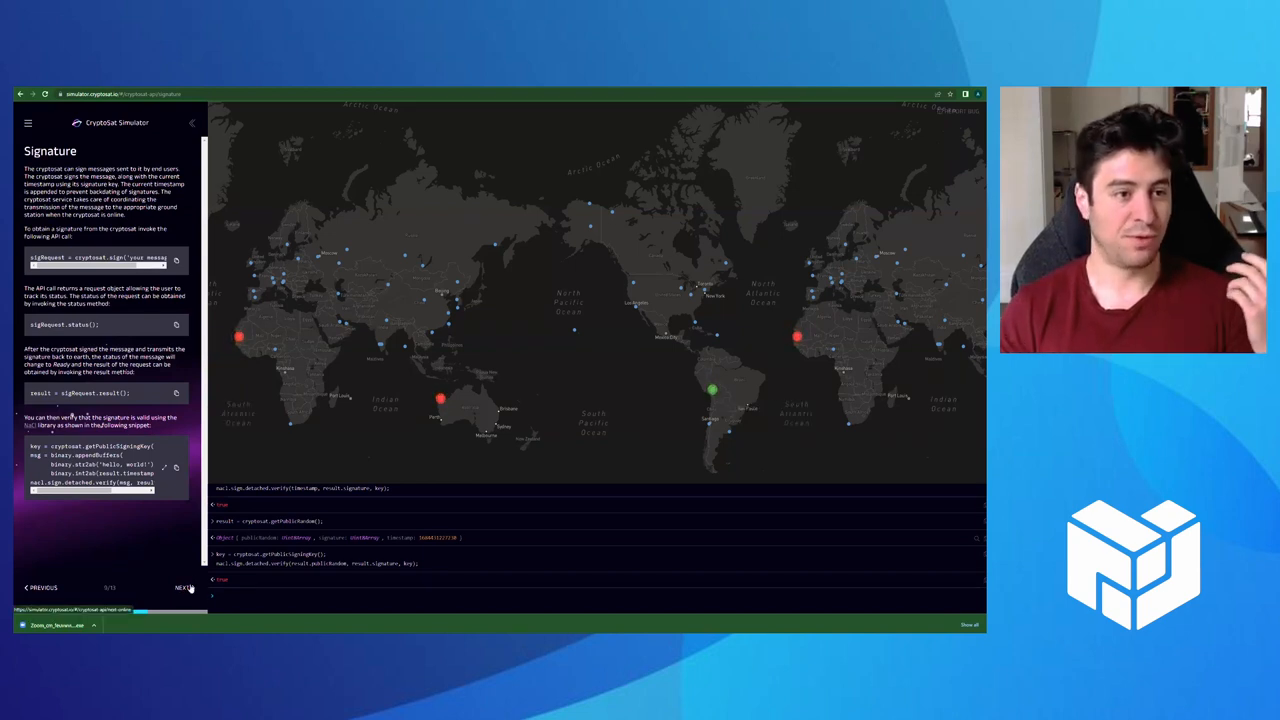
left_click(184, 588)
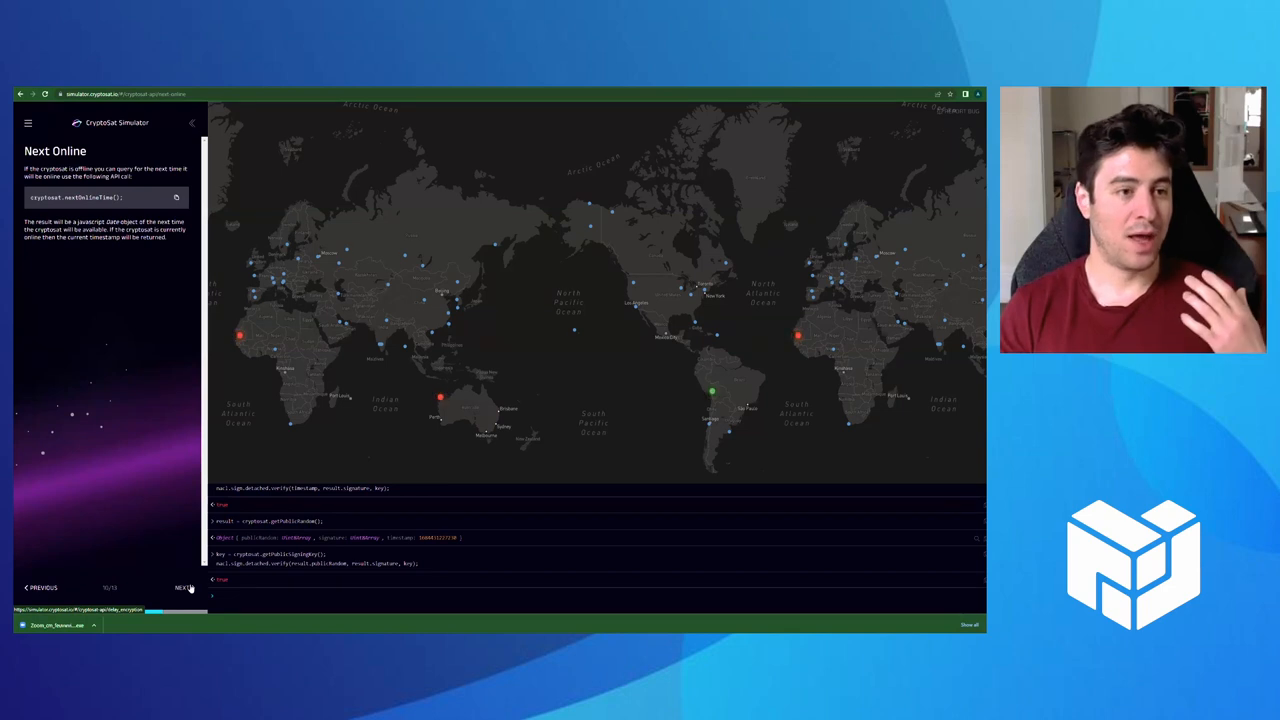
left_click(184, 588)
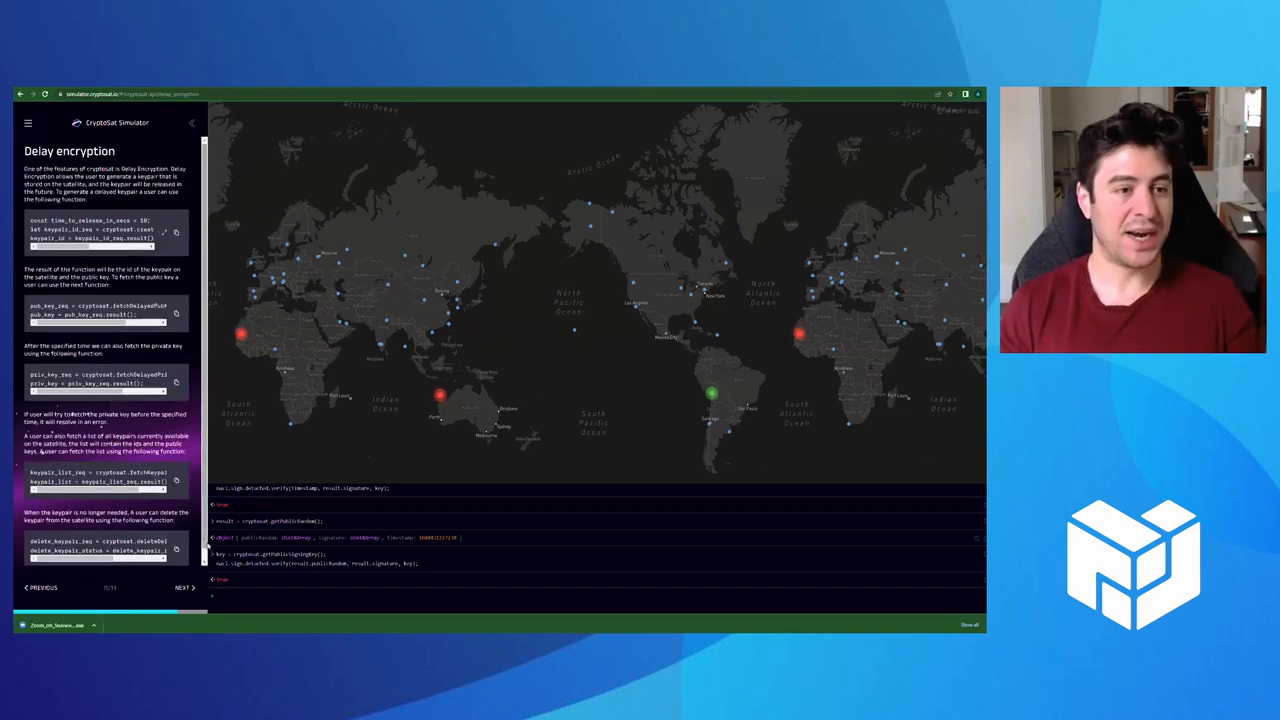